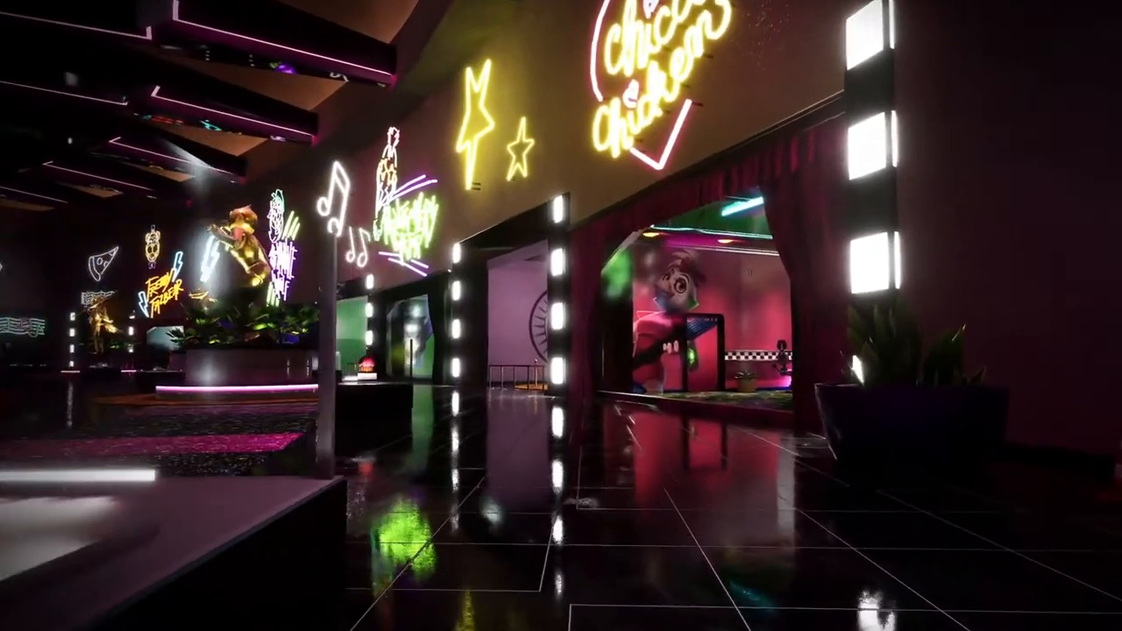
mouse_move(560, 316)
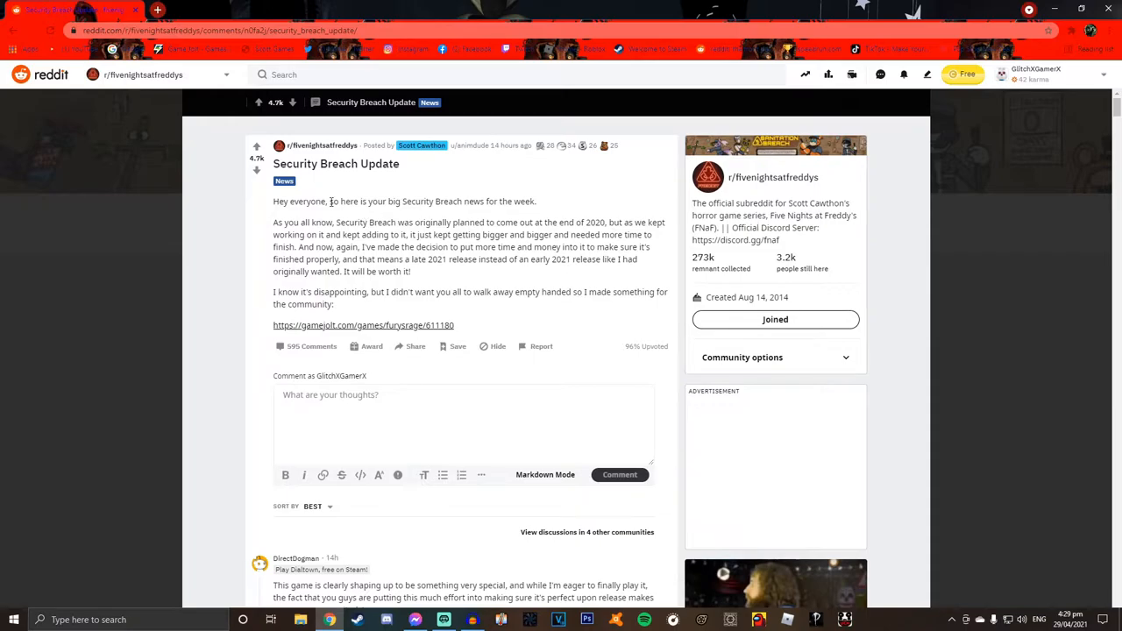
Follow the gamejolt.com link in the Security Breach Update post to the Fury's Rage page
click(361, 325)
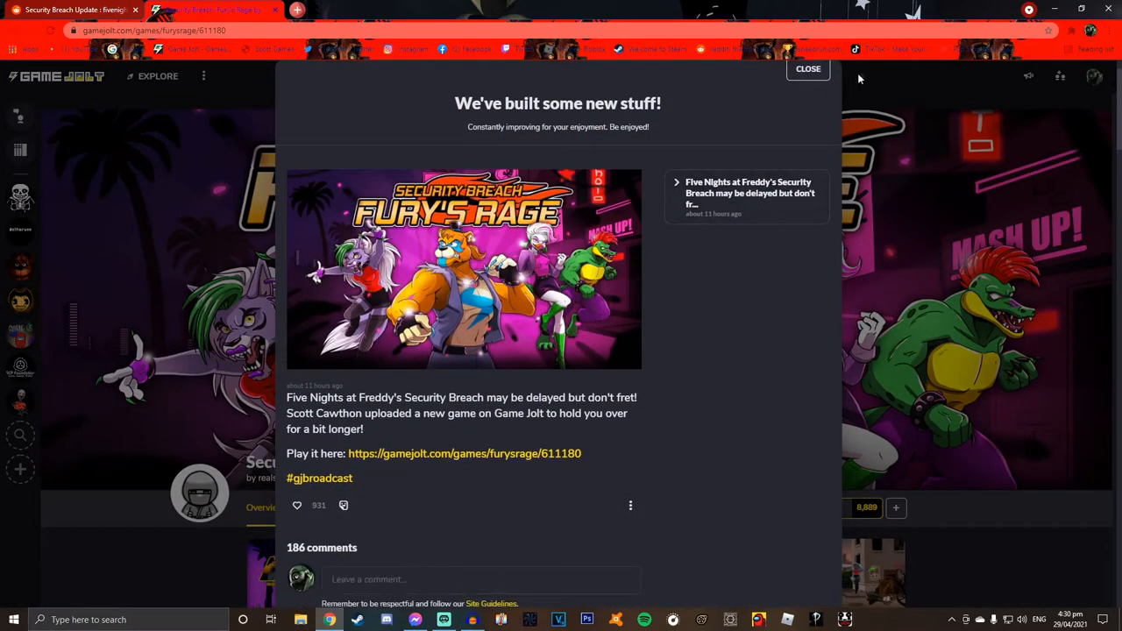
Dismiss the Game Jolt new-features announcement and scroll through the Fury's Rage overview, screenshots, download and credits
click(807, 71)
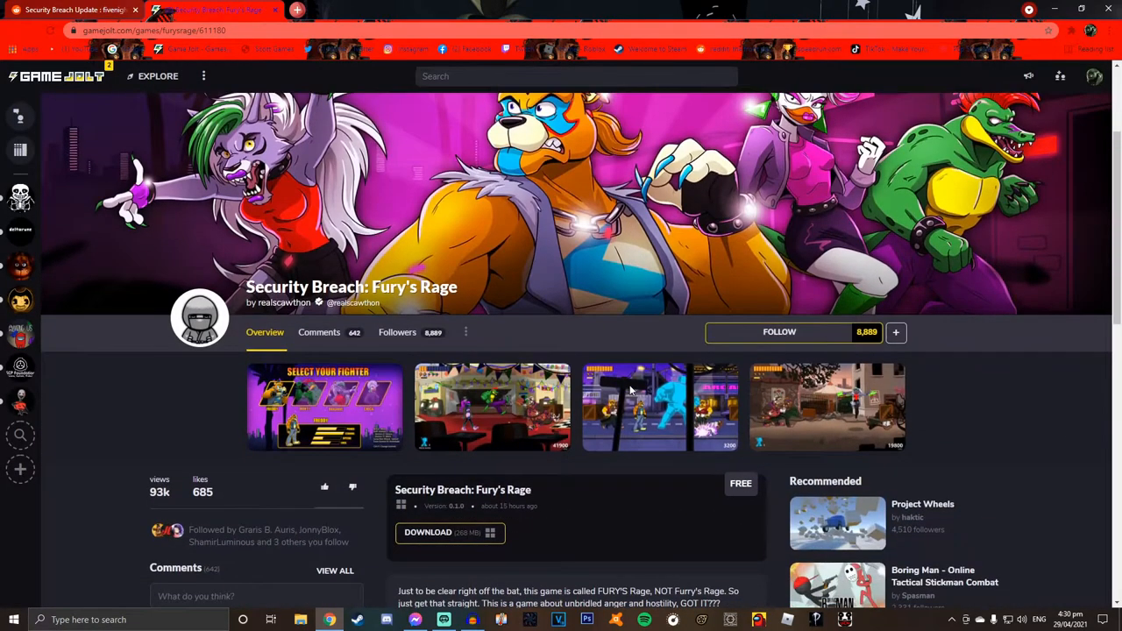
scroll(down, 3)
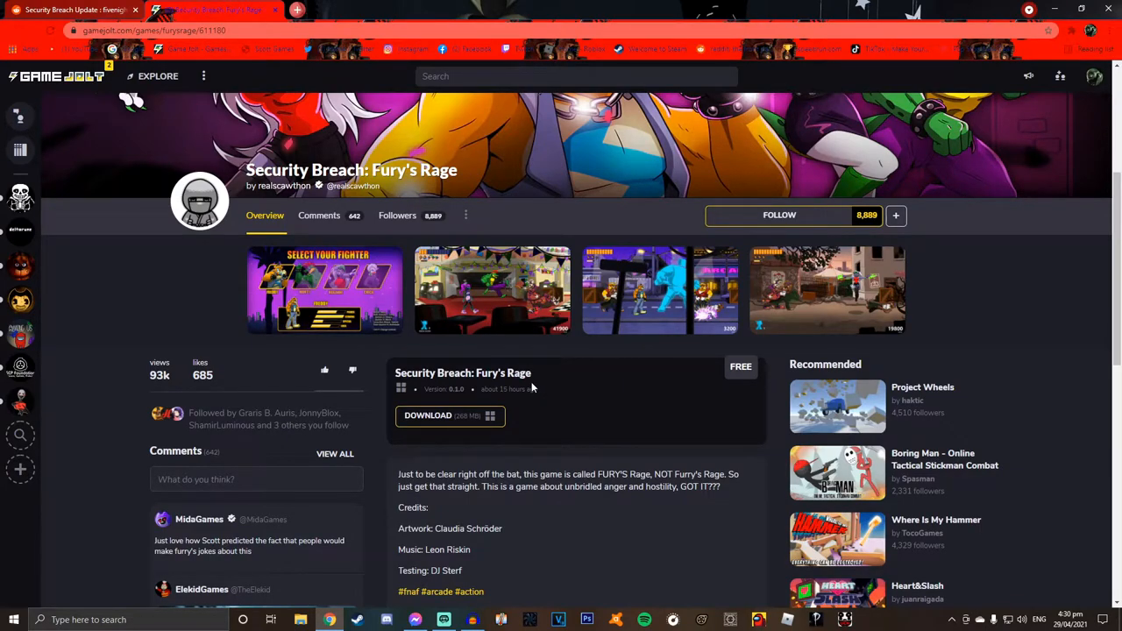
mouse_move(512, 420)
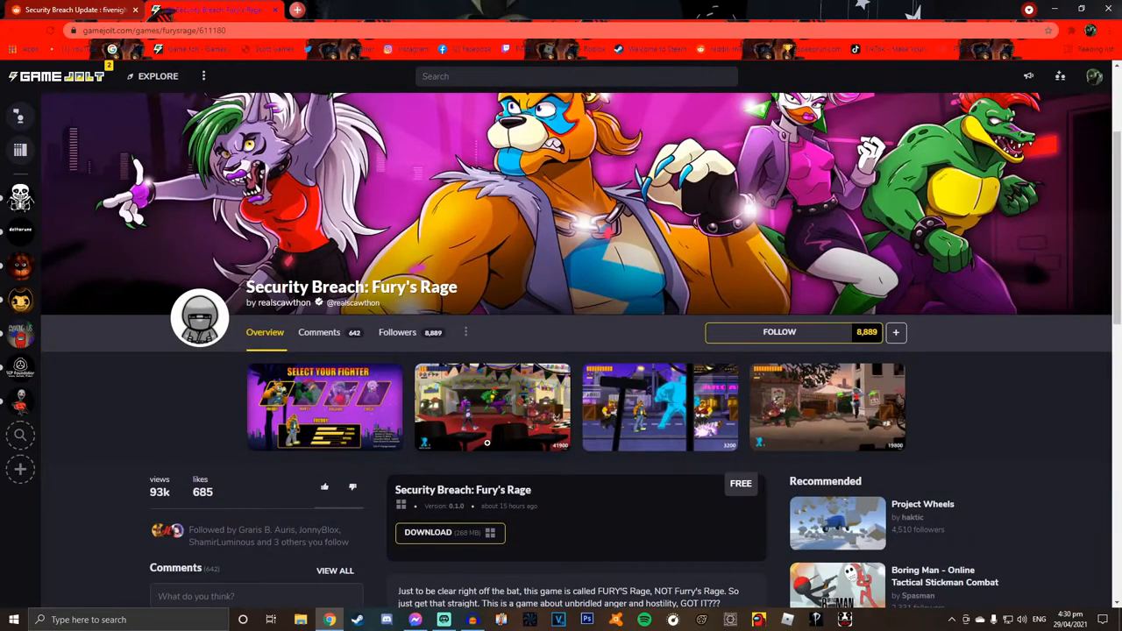
scroll(down, 3)
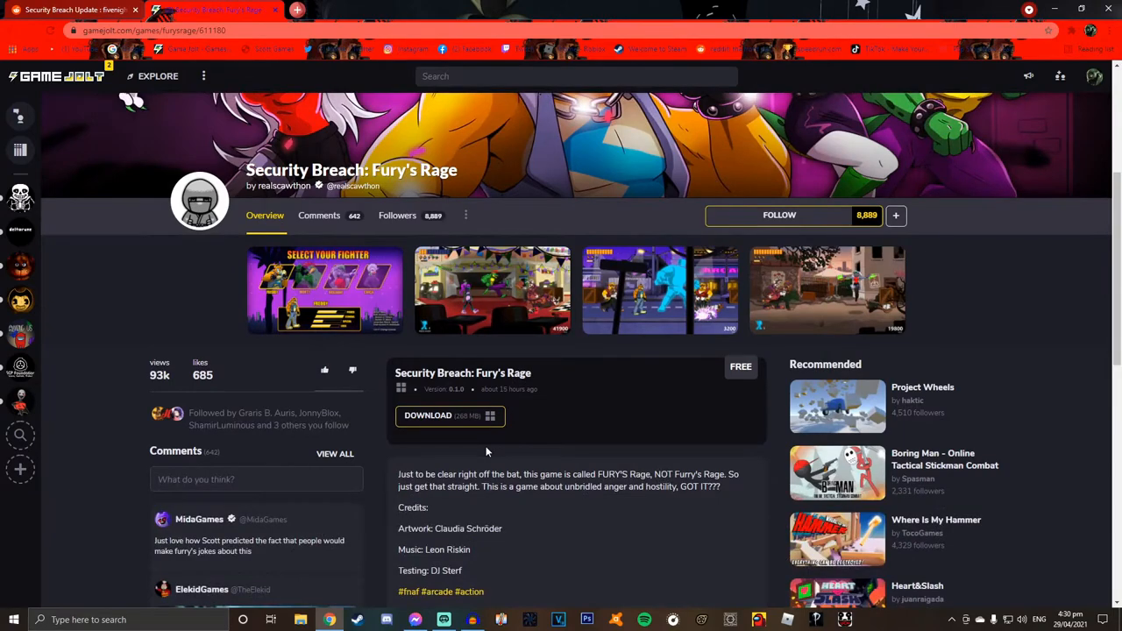
scroll(down, 3)
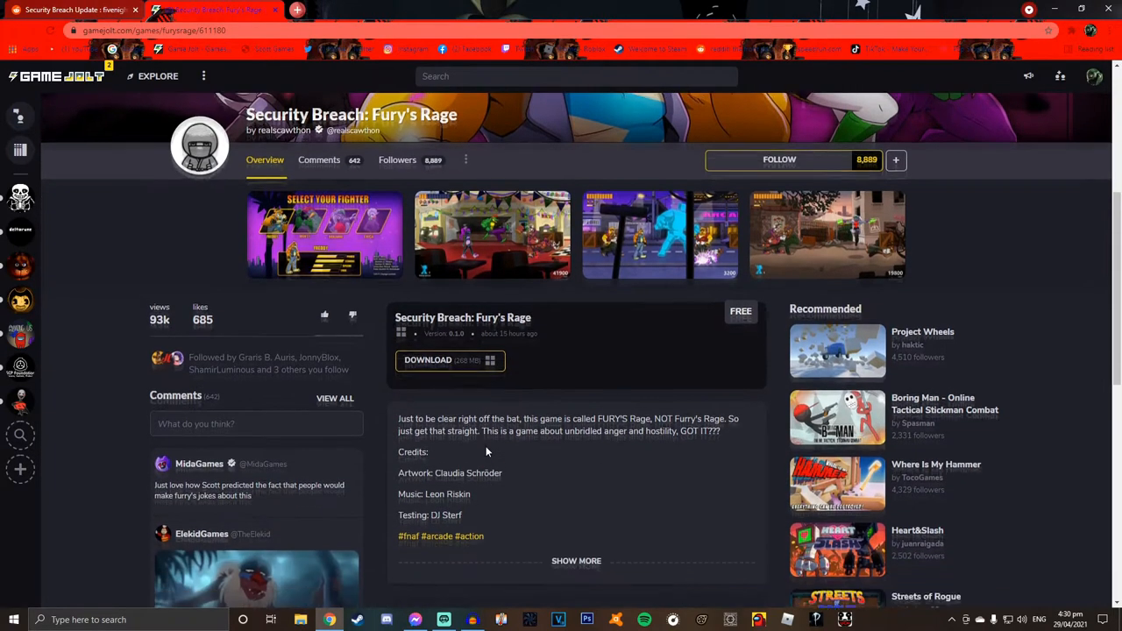
scroll(down, 3)
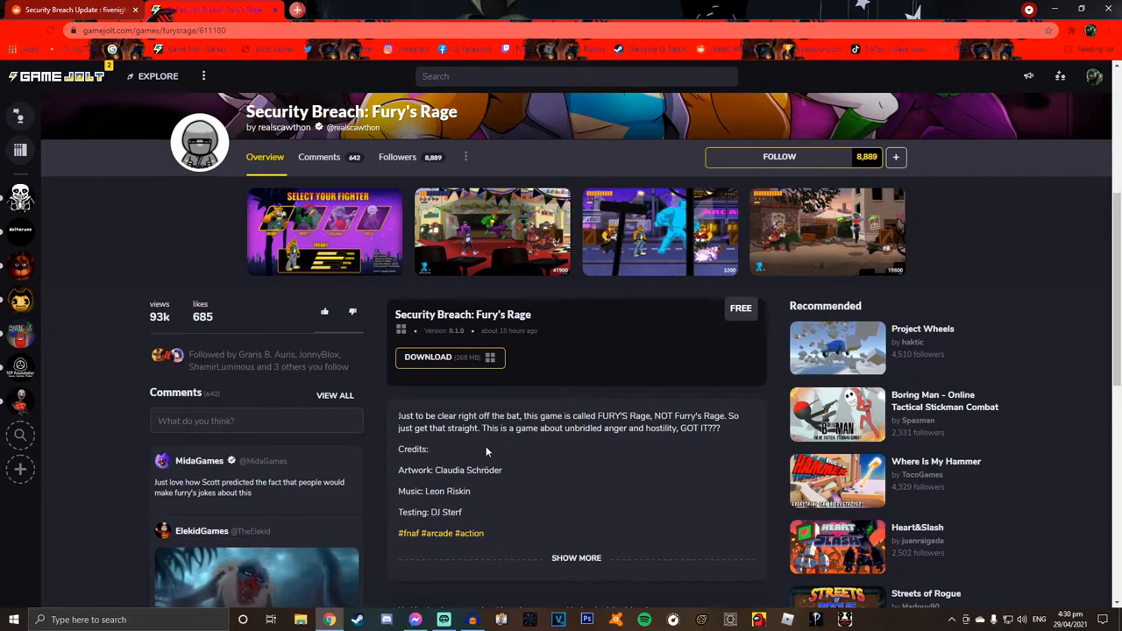
mouse_move(589, 459)
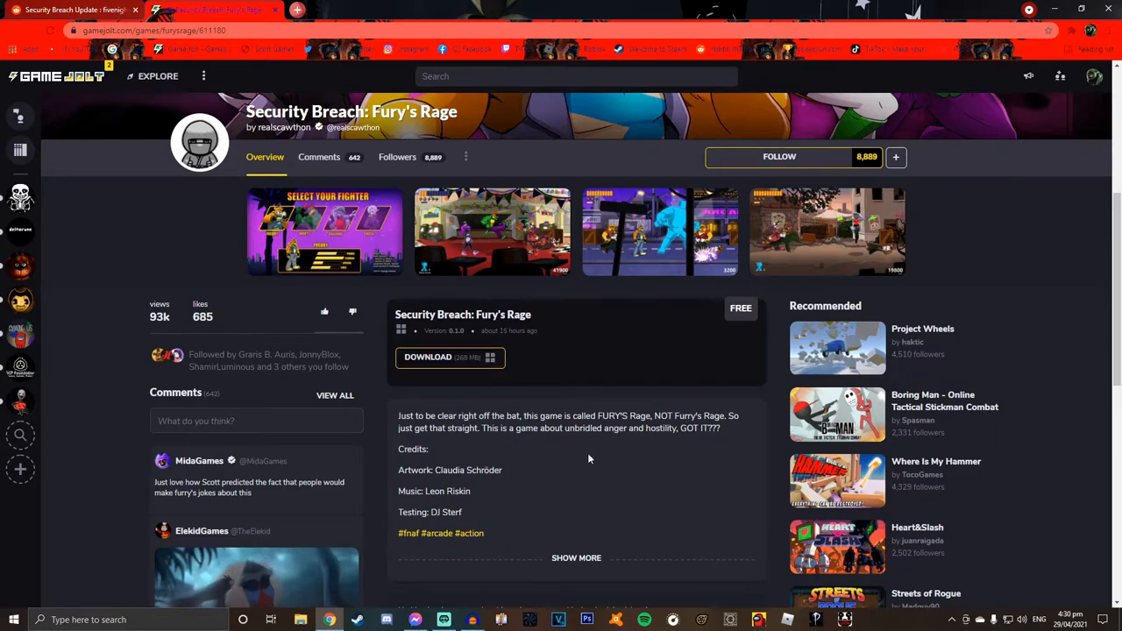
mouse_move(547, 470)
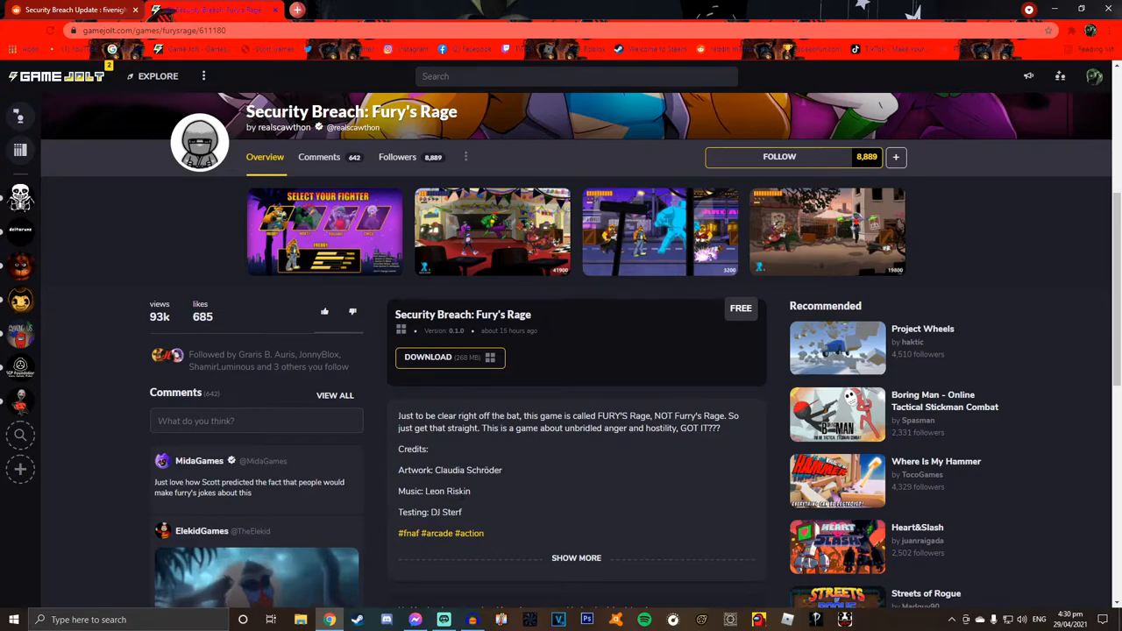
mouse_move(550, 494)
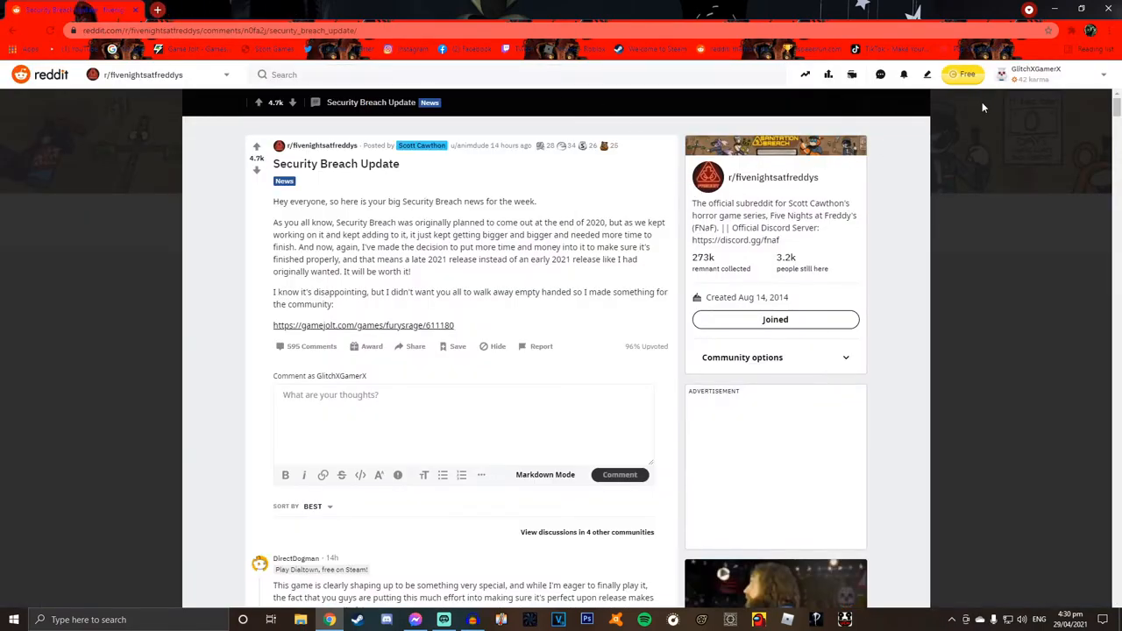
mouse_move(999, 103)
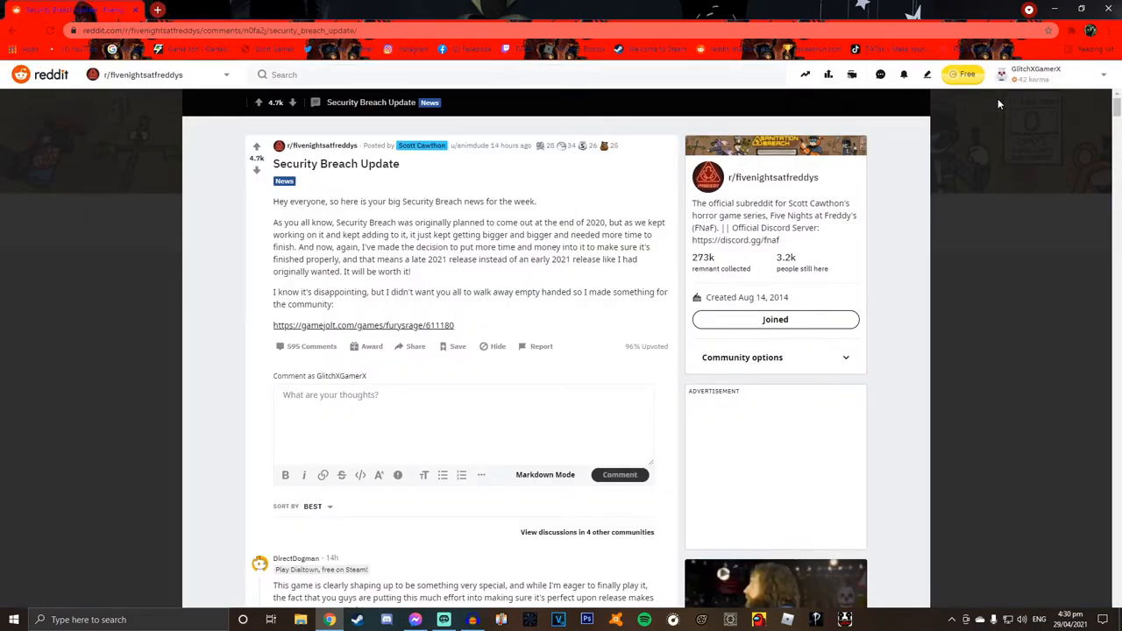